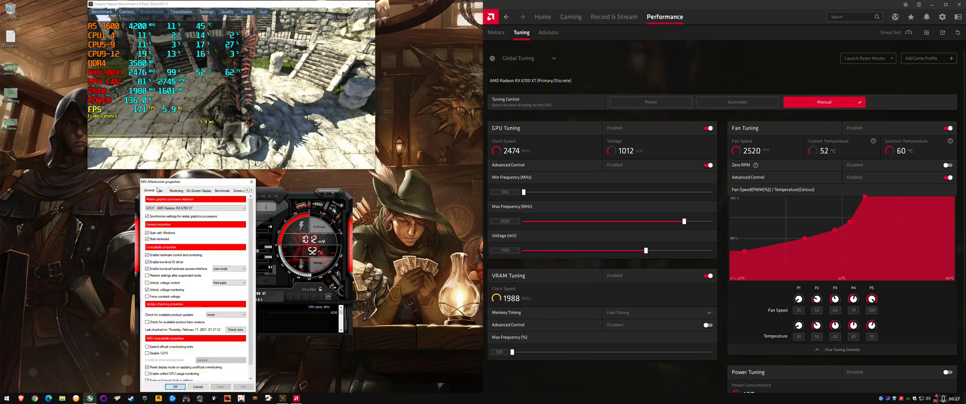
# Review Afterburner's Fan settings with user-defined software fan control left unchecked, then close the window
pyautogui.click(160, 190)
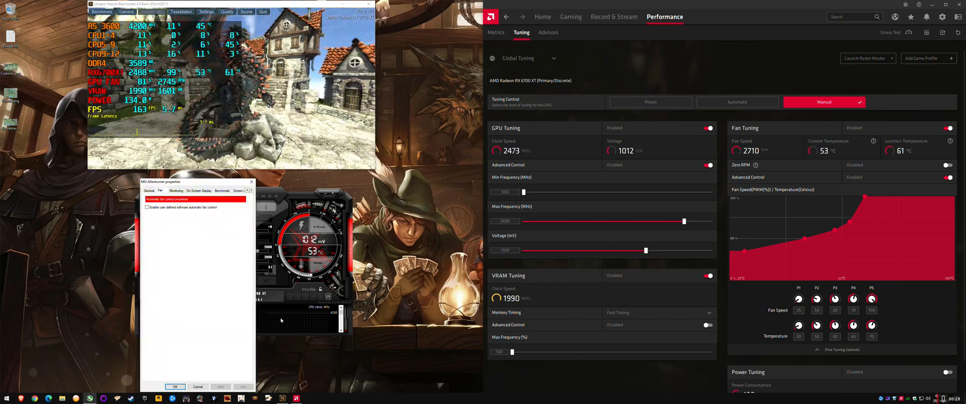
pyautogui.click(198, 388)
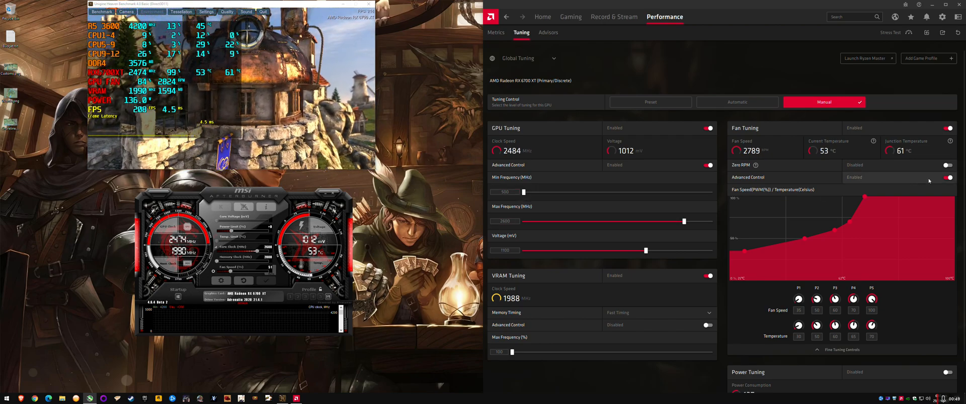
# Turn off Advanced Control and lower Max Fan Speed, resetting it to 100 before lowering again
pyautogui.click(951, 177)
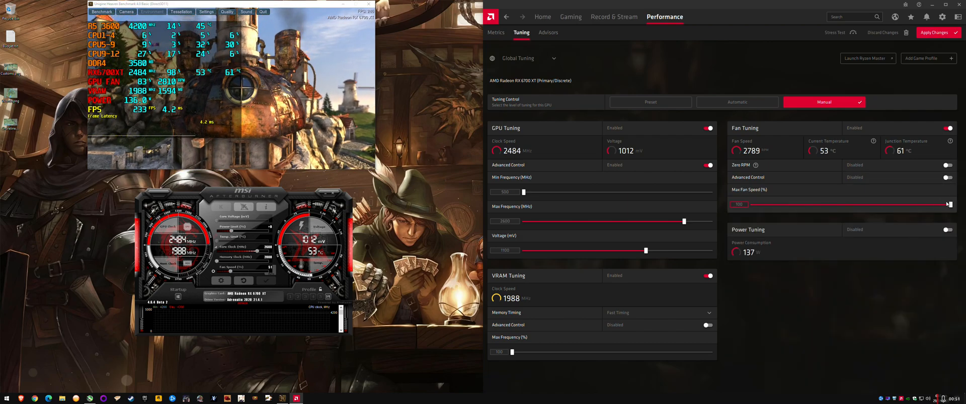
pyautogui.moveTo(946, 205); pyautogui.dragTo(783, 204)
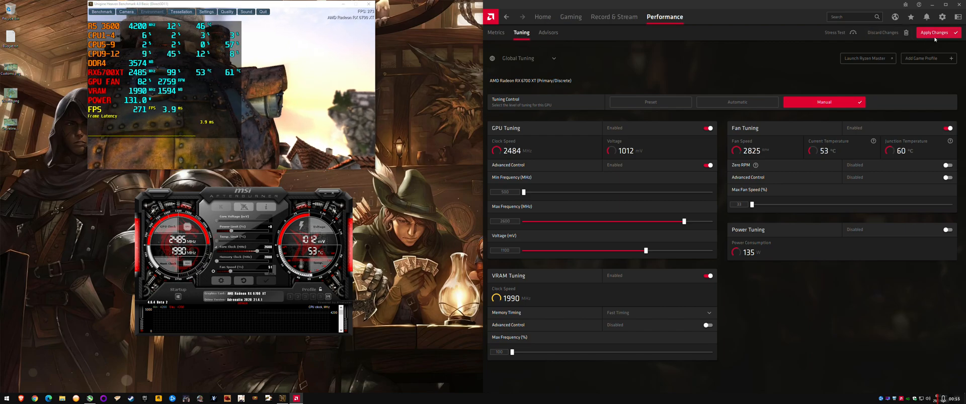
pyautogui.click(937, 32)
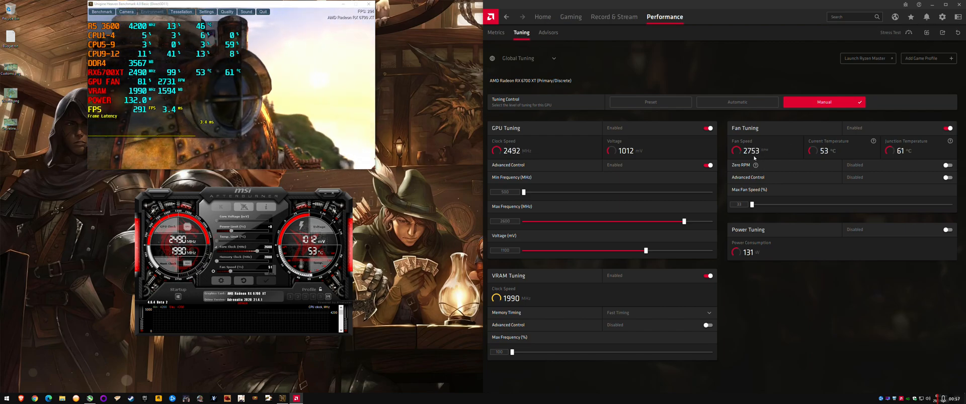
pyautogui.moveTo(752, 204); pyautogui.dragTo(952, 204)
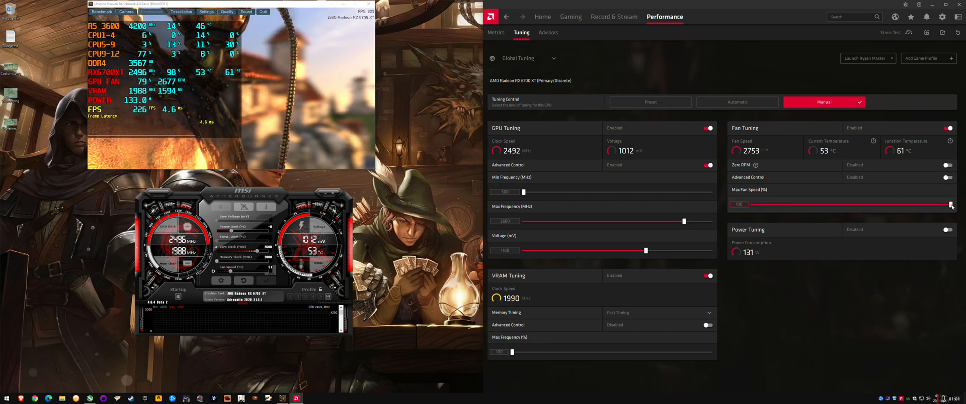
pyautogui.moveTo(950, 204); pyautogui.dragTo(808, 205)
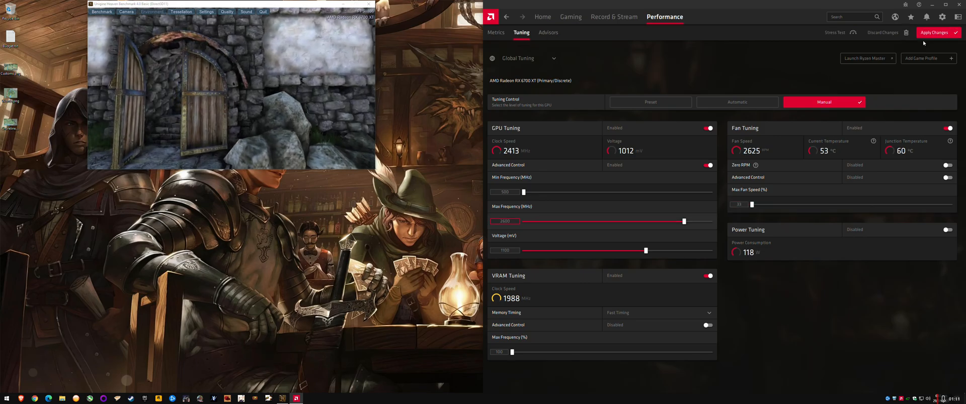
# Apply the lowered Max Fan Speed so the fan RPM drops
pyautogui.click(935, 32)
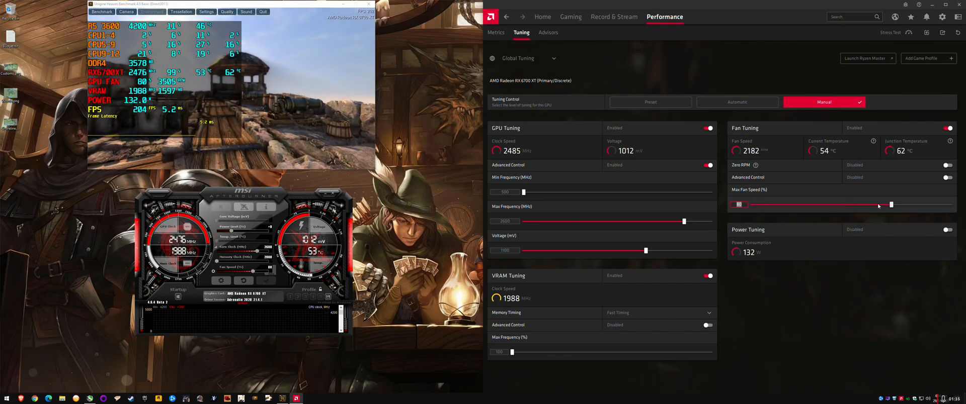
# Set Max Fan Speed to about 80 percent, then re-enable Advanced Control
pyautogui.moveTo(892, 205); pyautogui.dragTo(884, 204)
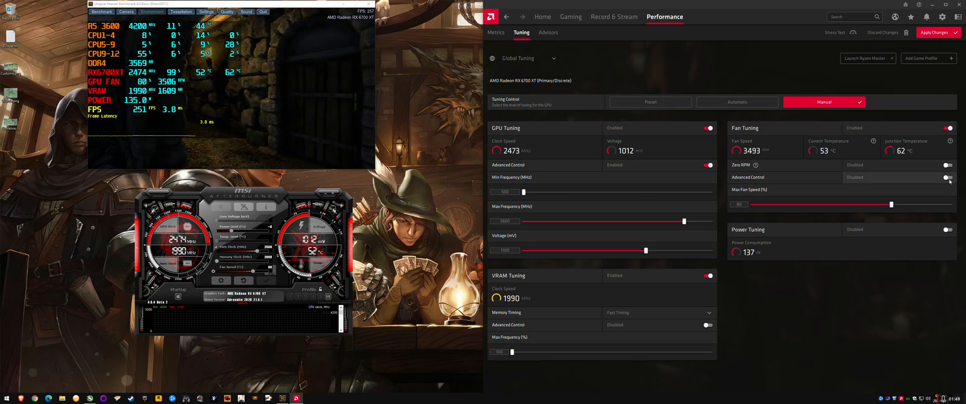
pyautogui.click(947, 178)
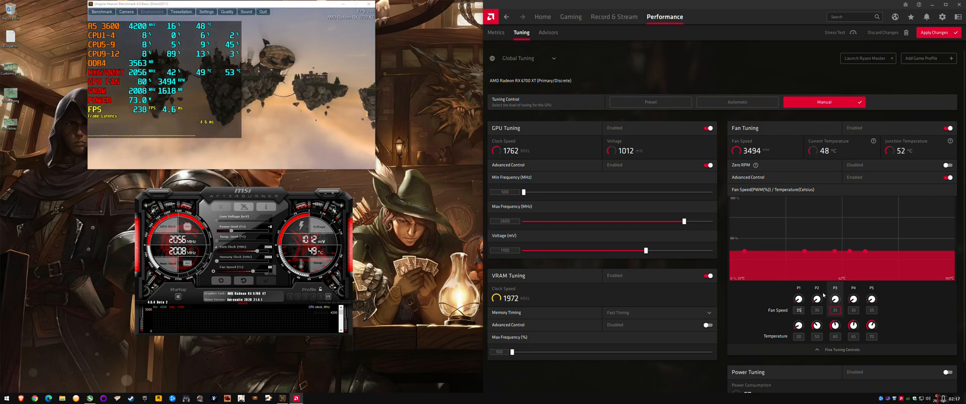
# Apply the flat low-speed fan curve, slowing the fan to about 1,150 RPM
pyautogui.click(939, 32)
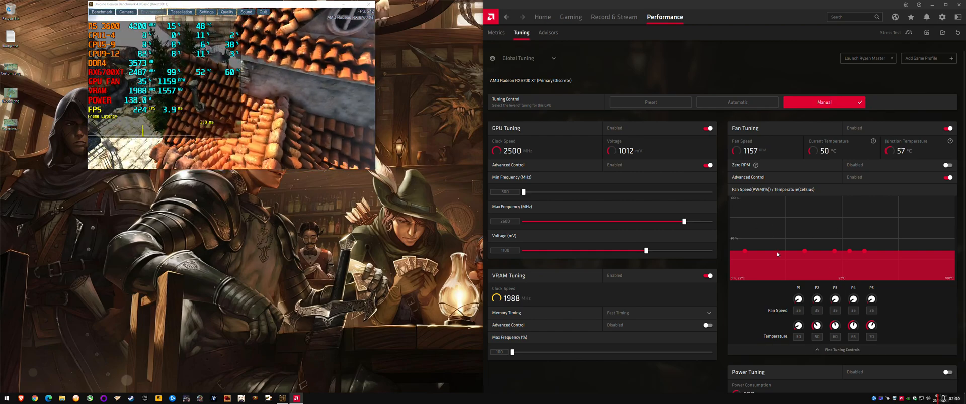
# Disable Advanced Control and apply a Max Fan Speed of 100 percent
pyautogui.click(948, 177)
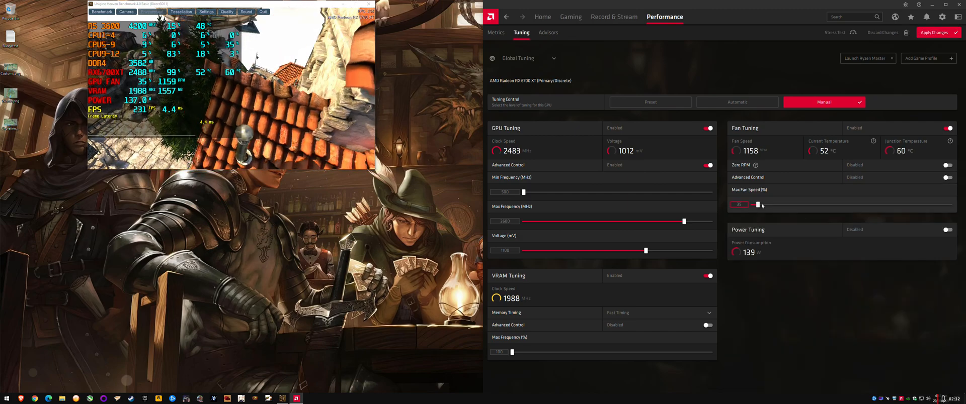
pyautogui.click(948, 177)
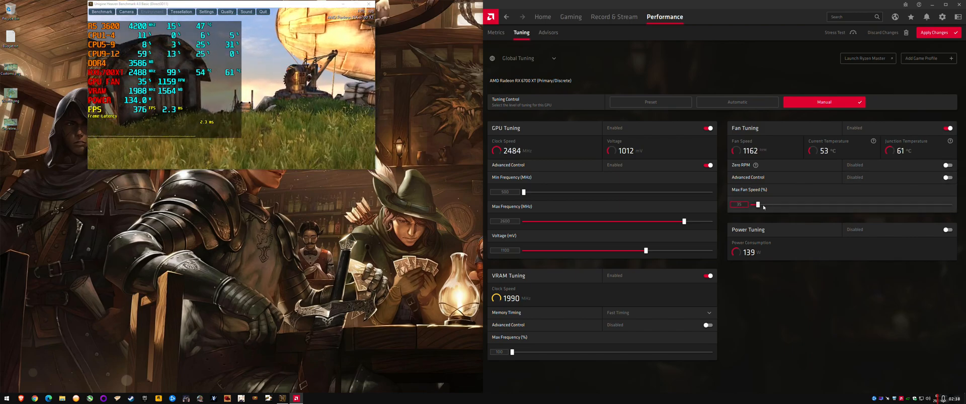
pyautogui.moveTo(758, 205); pyautogui.dragTo(915, 204)
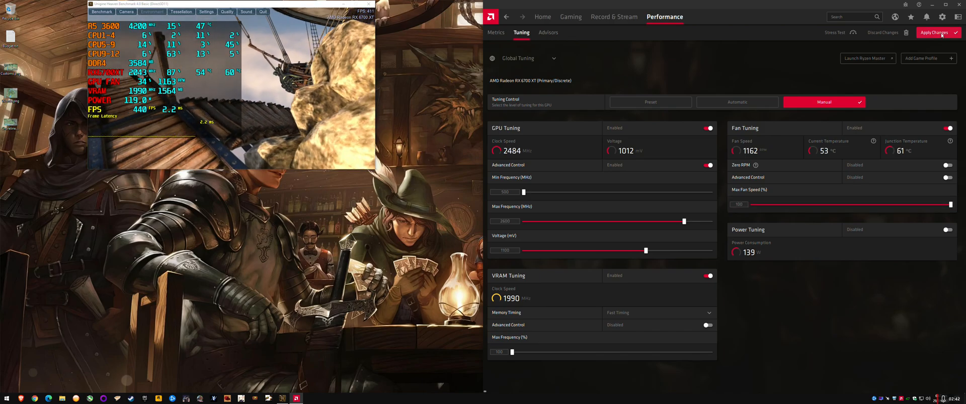
pyautogui.click(935, 32)
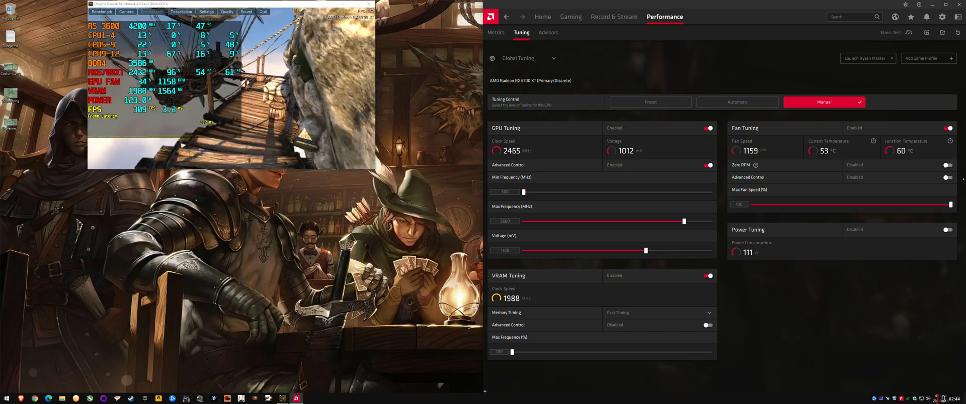
# Set a flat 75 percent fan curve, disable Advanced Control, and open the tuning-profile import browser
pyautogui.click(950, 177)
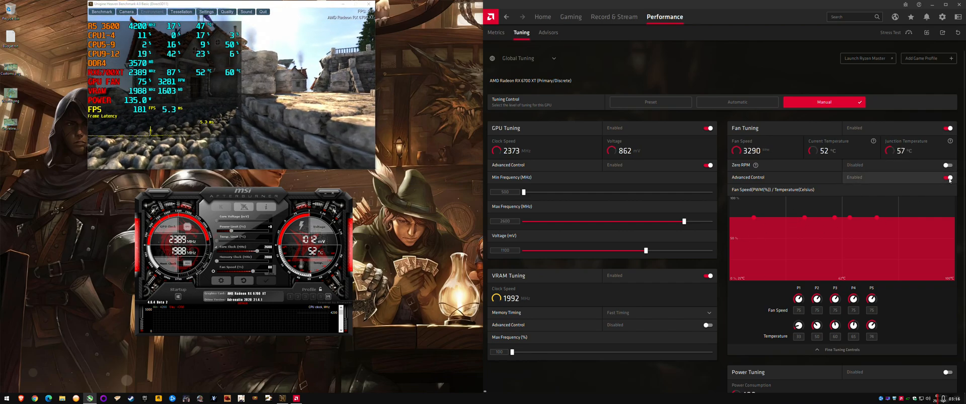
pyautogui.click(950, 178)
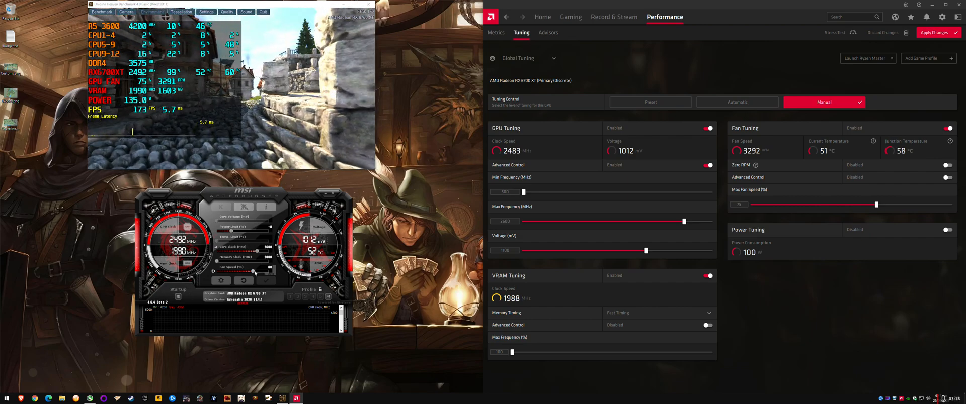
pyautogui.click(954, 177)
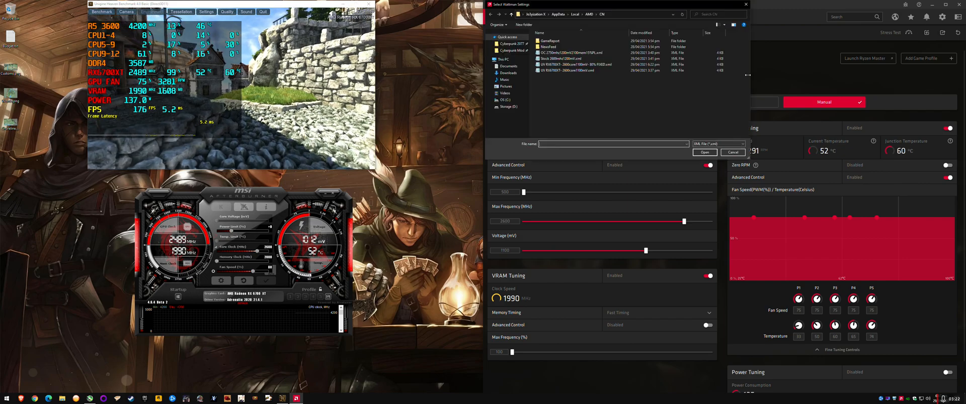
# Load the saved XML profile with its ramped curve, apply, and reopen Radeon Software from the taskbar
pyautogui.click(733, 152)
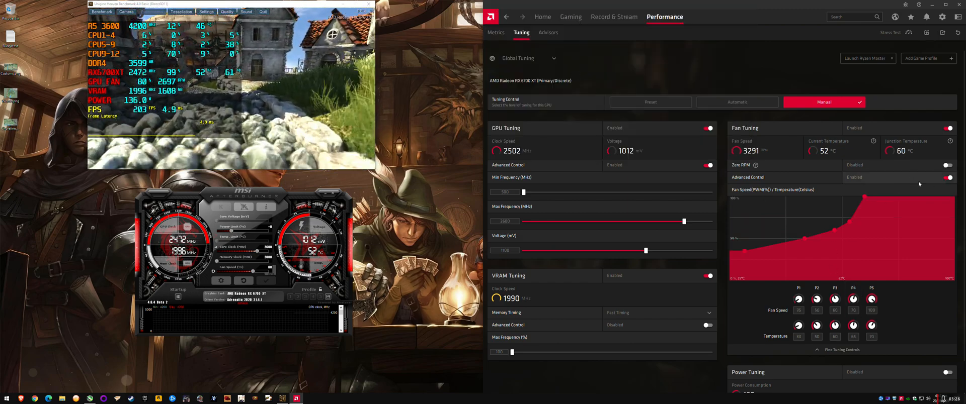
pyautogui.click(949, 177)
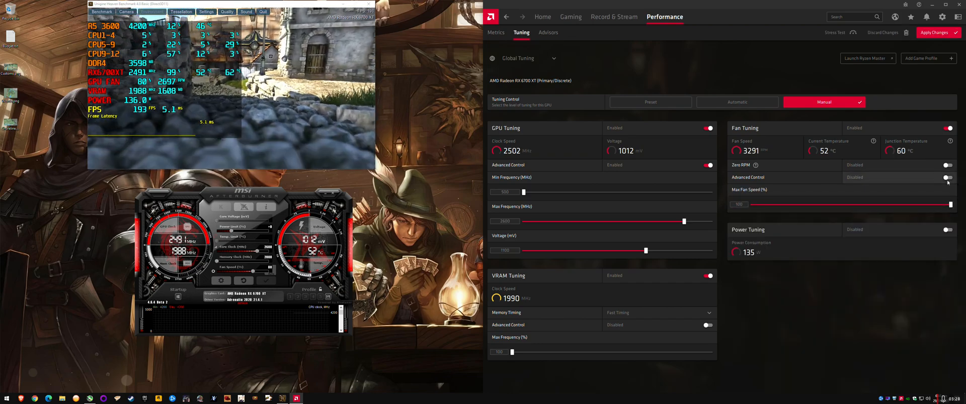
pyautogui.click(951, 177)
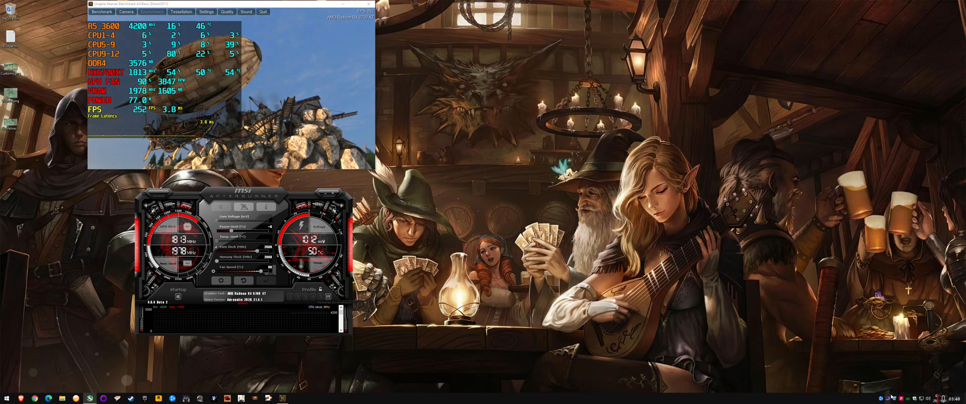
pyautogui.click(295, 399)
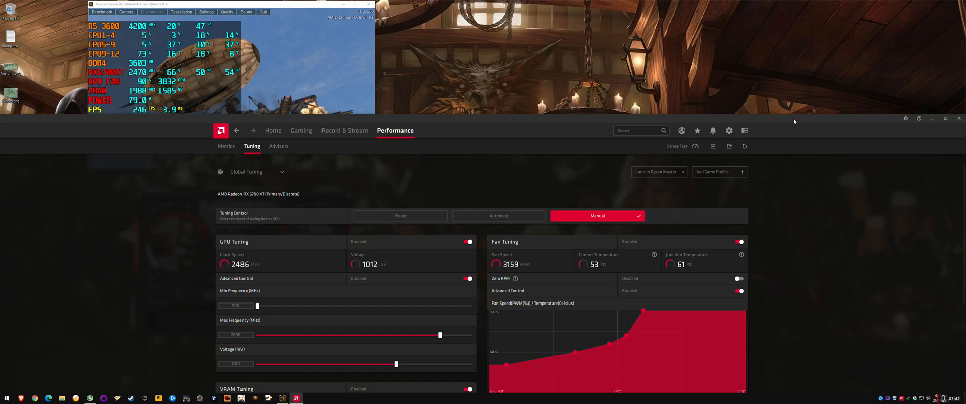